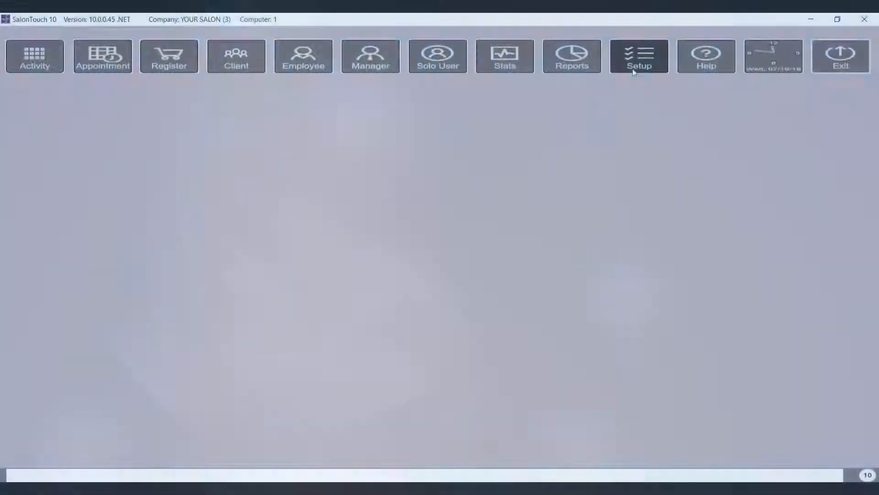
Step: Attempt to enter Setup, bringing up the employee name and password prompt
click(638, 56)
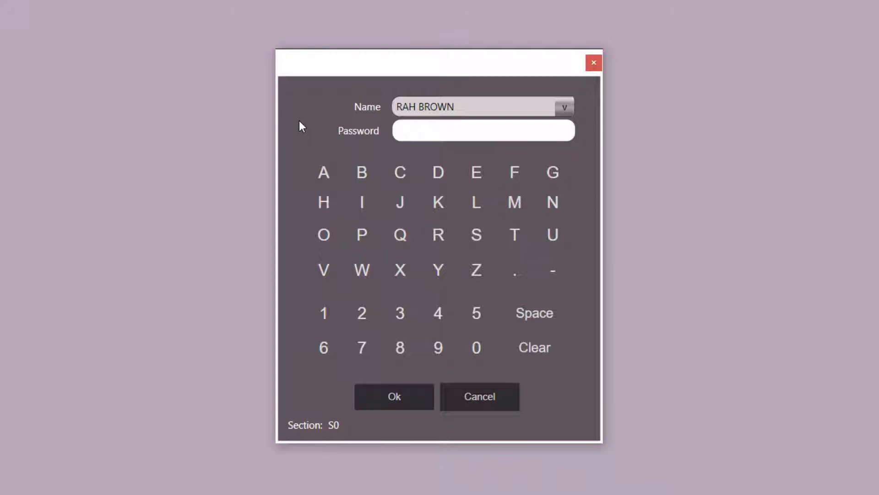
click(482, 131)
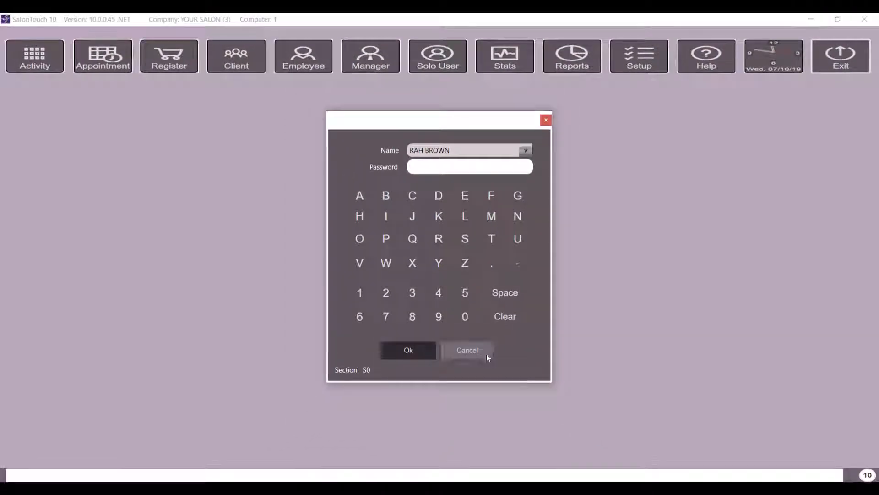
Step: Cancel the password prompt, re-enter Setup and select the Options section
click(468, 350)
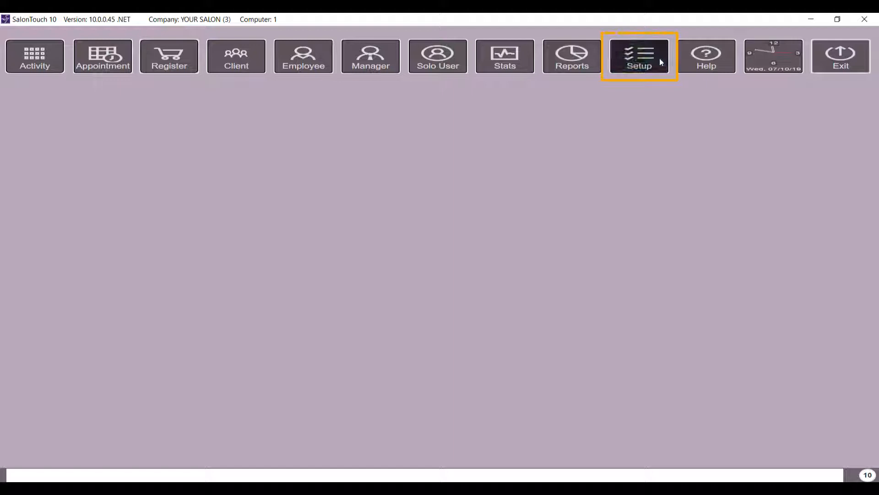
click(638, 56)
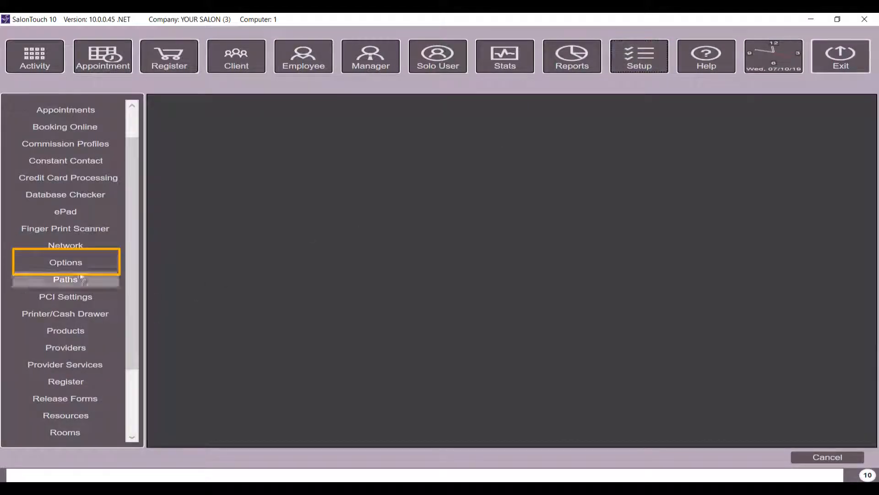
click(65, 262)
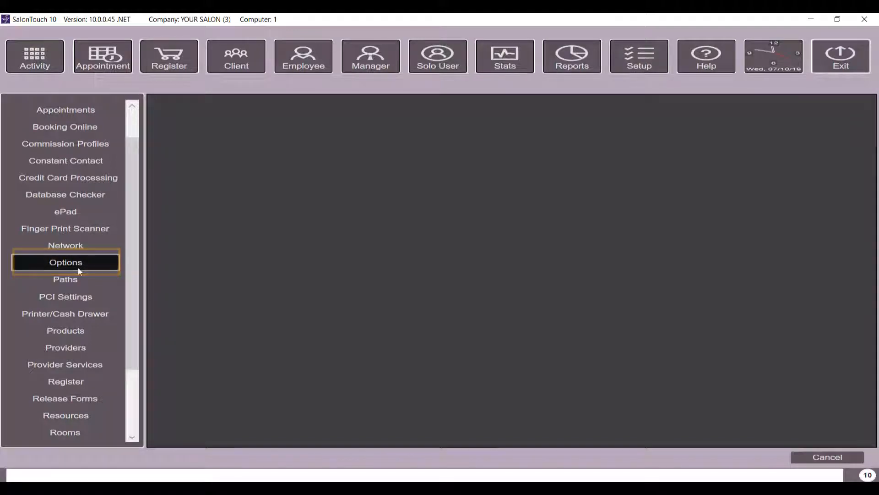
Step: Tick Enable "Solo User" under Options > Employee so passwords are bypassed
click(65, 262)
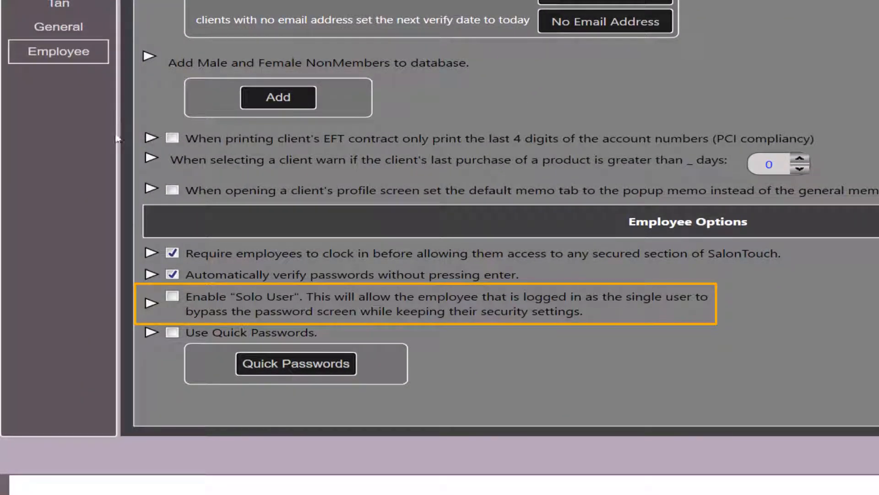
click(173, 296)
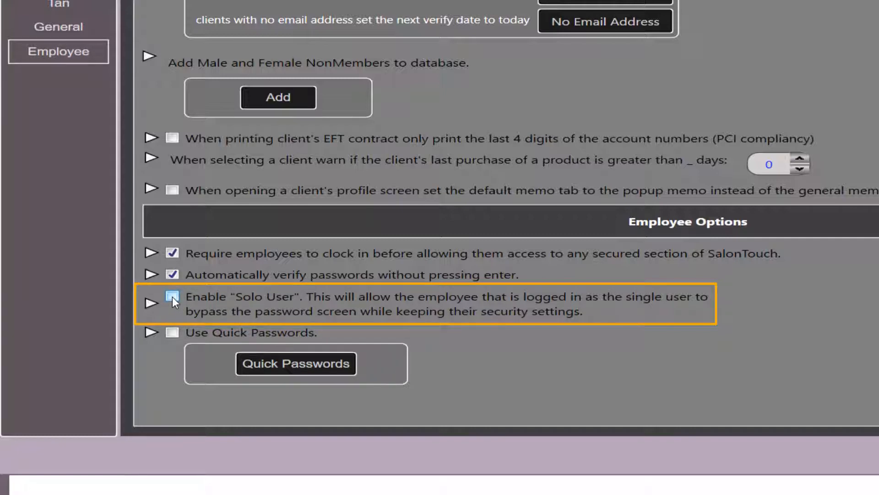
click(172, 298)
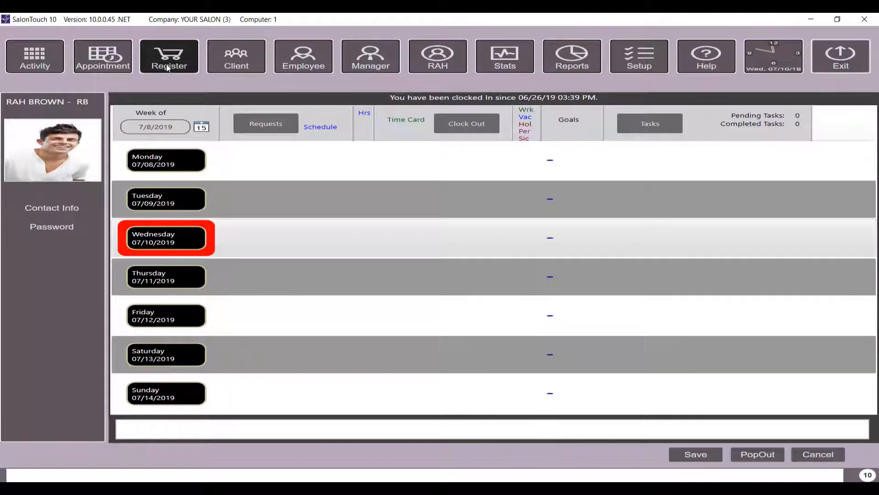
Step: Reach the Register's client lookup as the solo RAH employee without a password
click(169, 56)
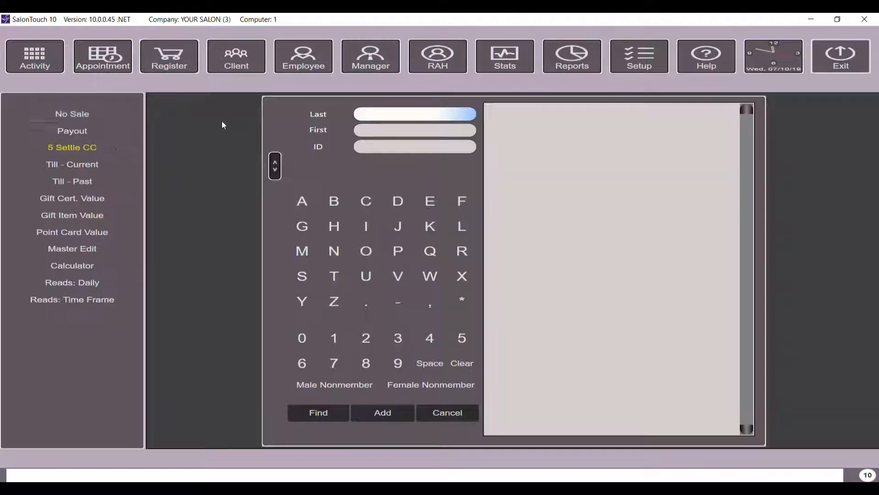
click(415, 114)
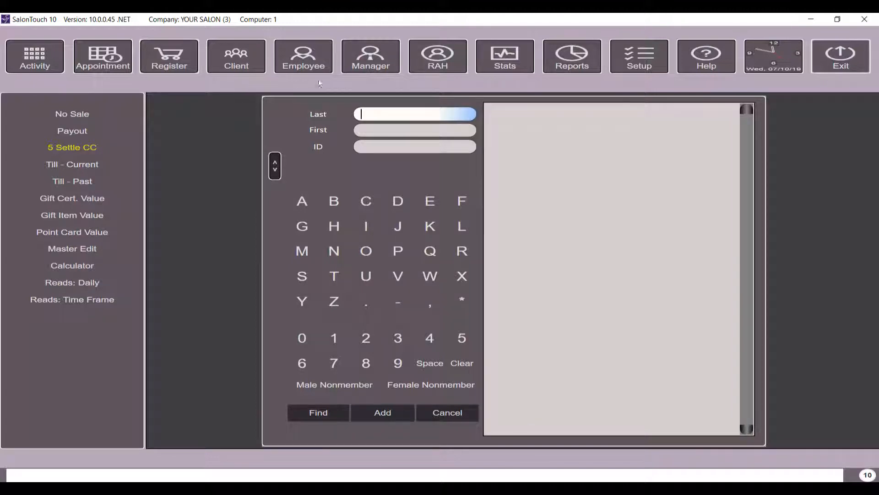
click(438, 56)
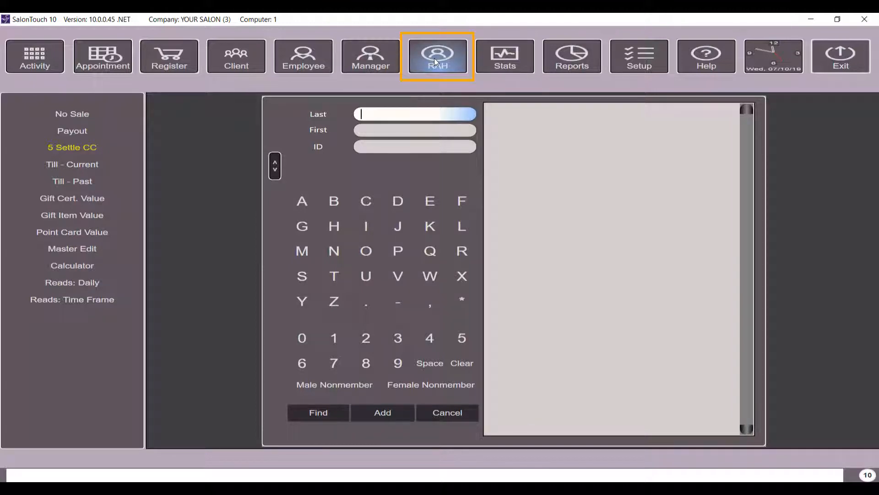